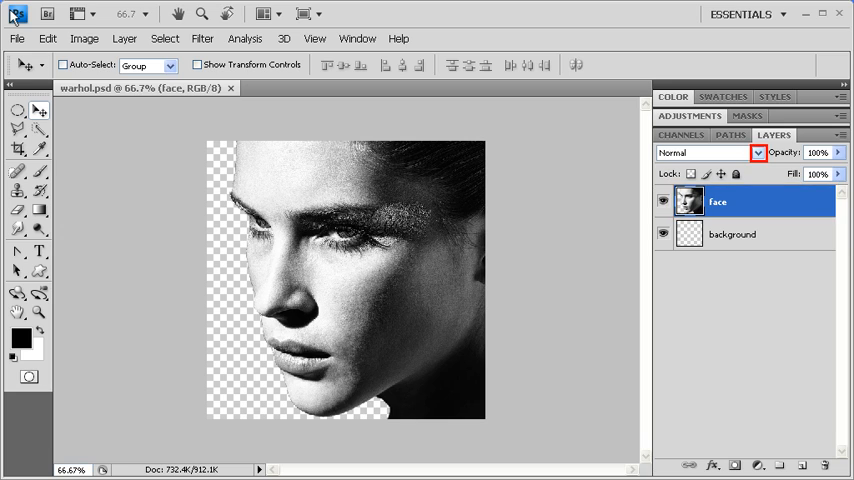
Step: Switch the face layer to Hard Light blending and load the face outline as a selection
{"action": "left_click", "coordinate": [757, 155]}
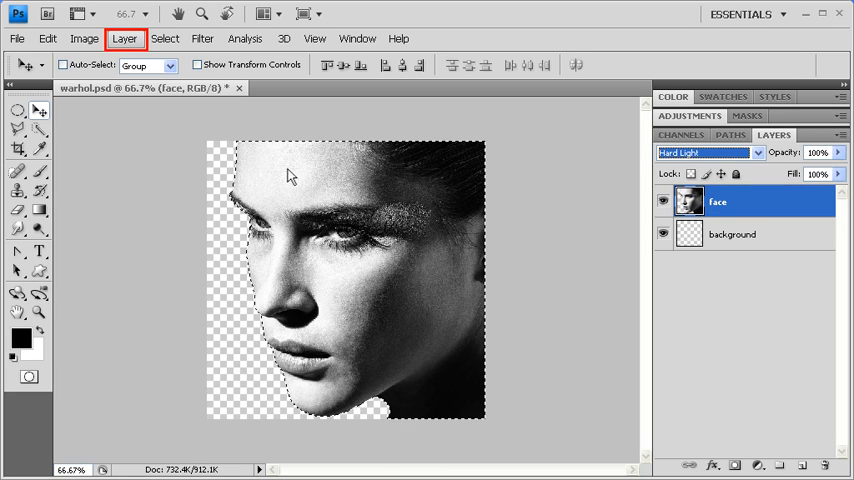
Step: Create a new layer named 'color' and set its blend mode to Multiply
{"action": "left_click", "coordinate": [131, 38]}
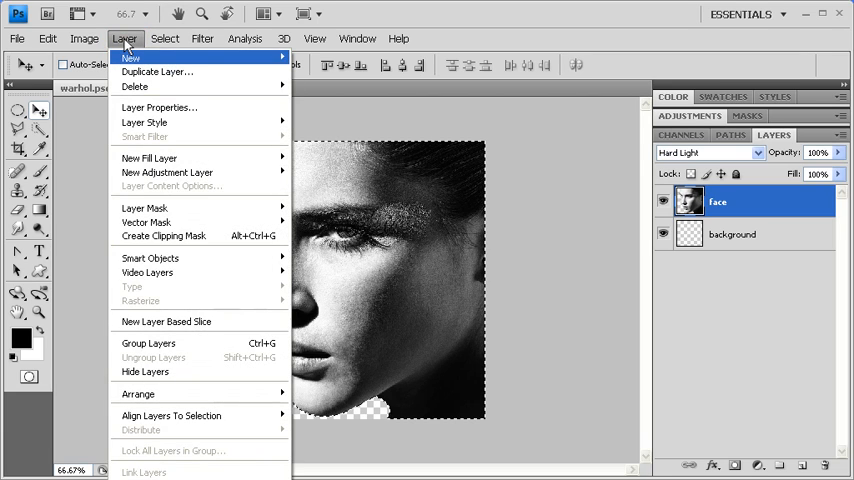
{"action": "mouse_move", "coordinate": [149, 65]}
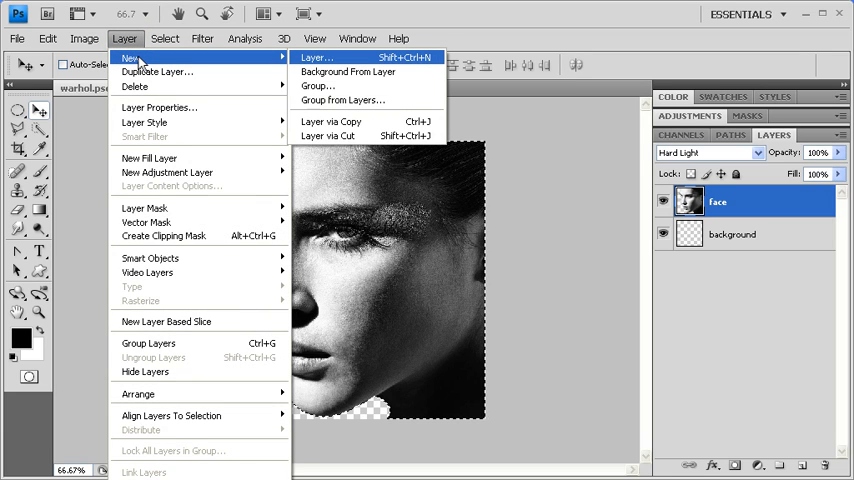
{"action": "mouse_move", "coordinate": [340, 57]}
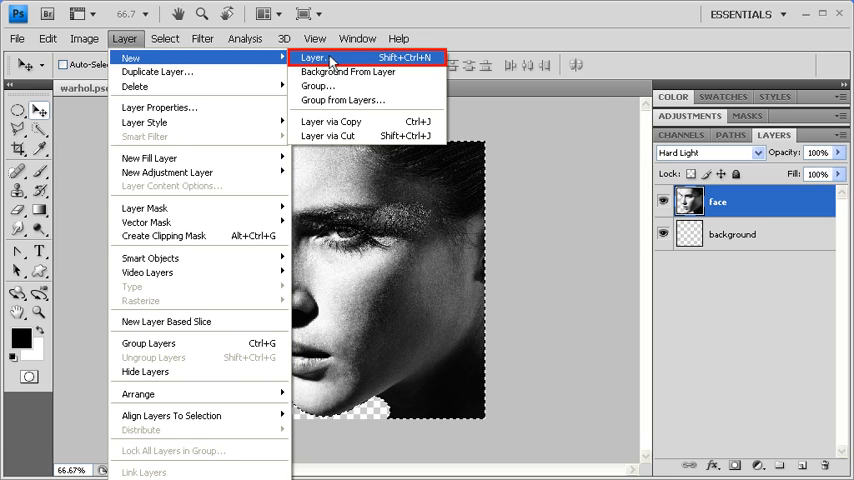
{"action": "left_click", "coordinate": [315, 50]}
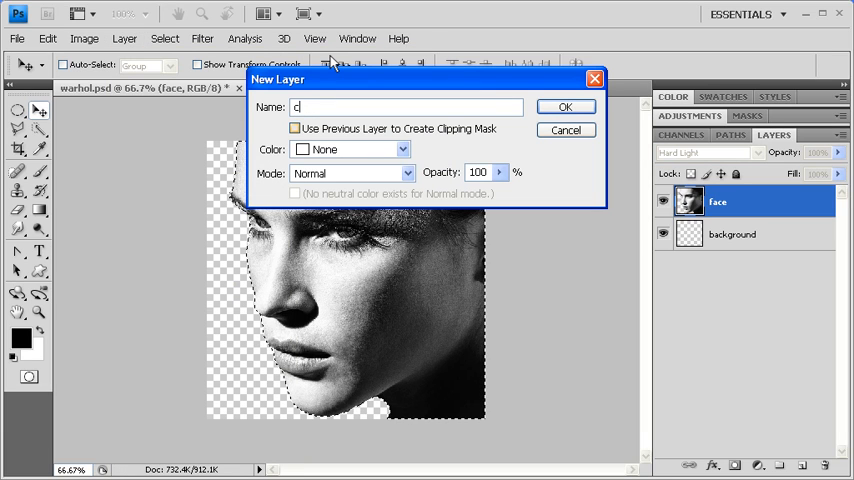
{"action": "type", "text": "olor"}
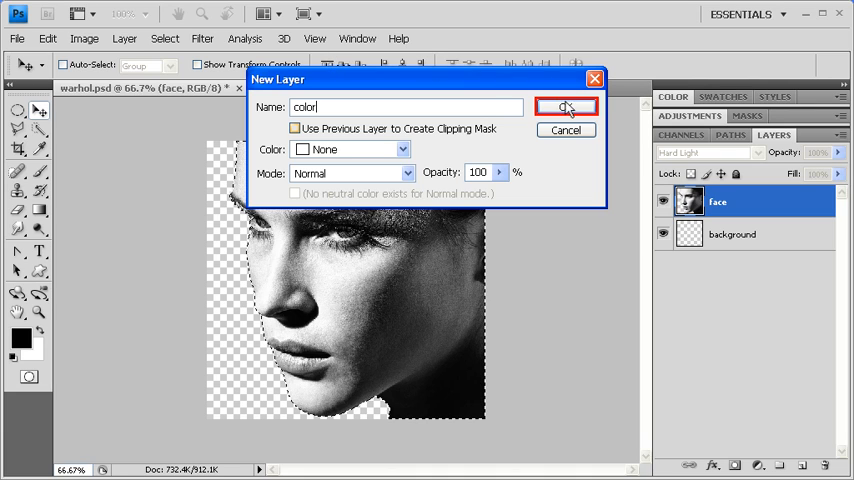
{"action": "left_click", "coordinate": [566, 106]}
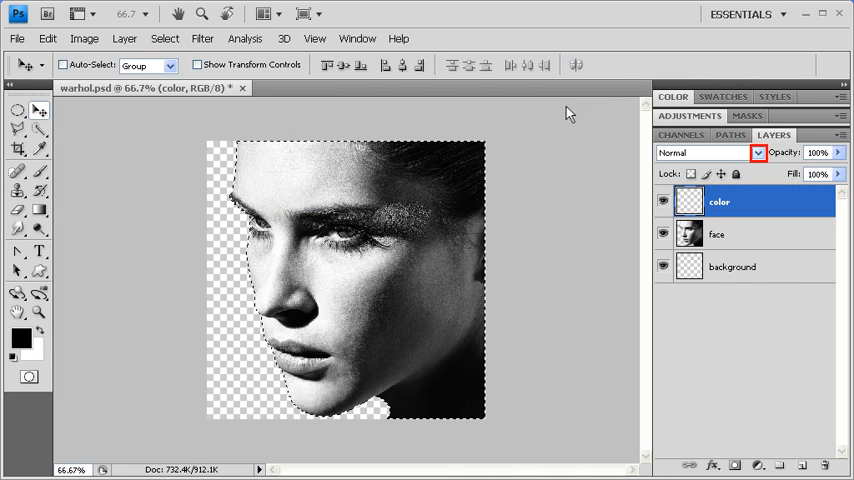
{"action": "left_click", "coordinate": [759, 152]}
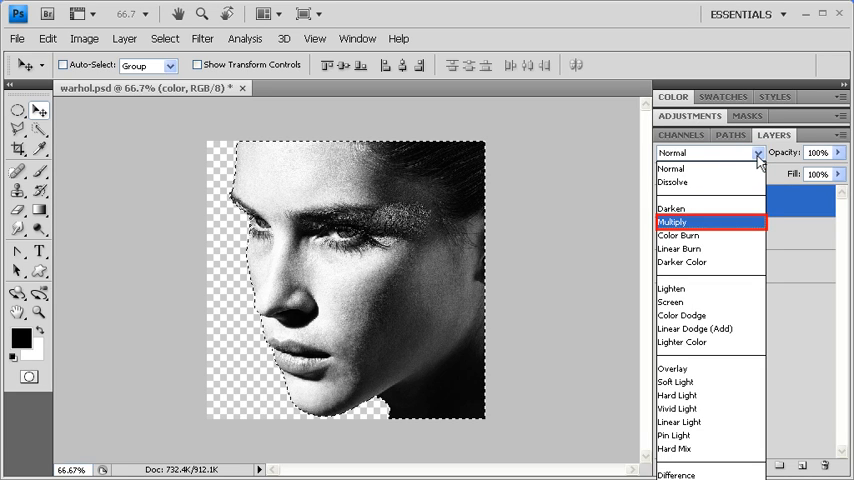
{"action": "left_click", "coordinate": [675, 222]}
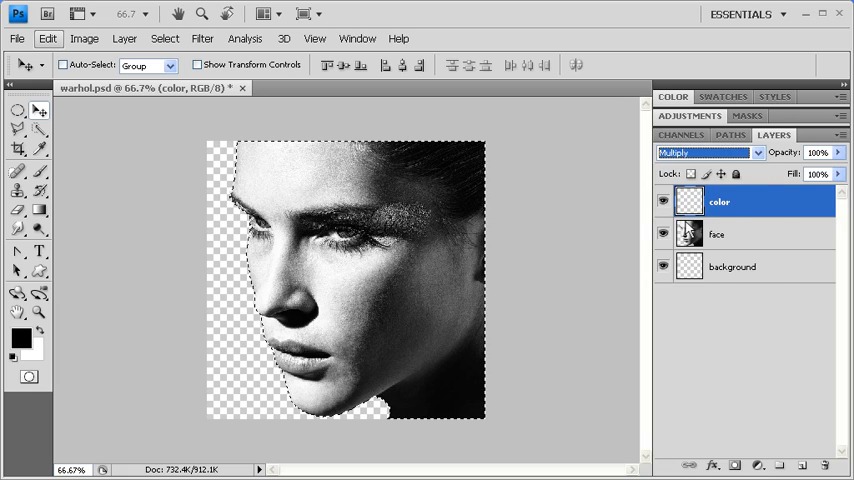
{"action": "mouse_move", "coordinate": [47, 37]}
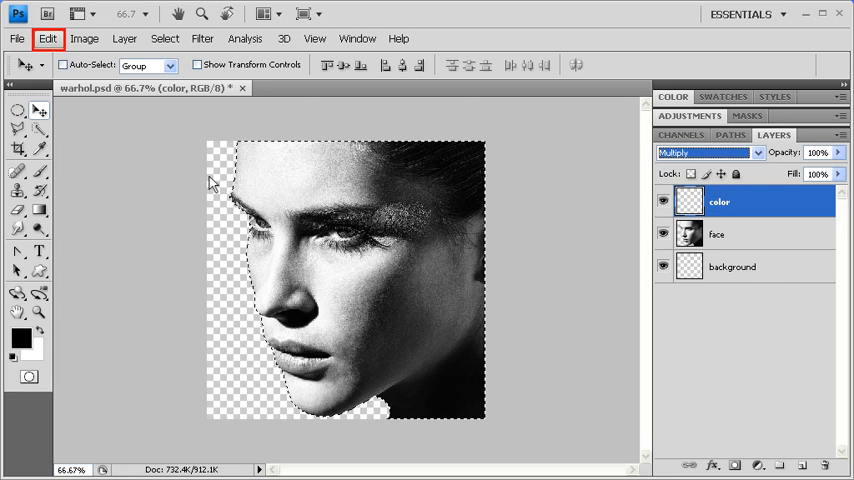
Step: Fill the face selection on the color layer with flesh tone #ffbb62
{"action": "left_click", "coordinate": [47, 38]}
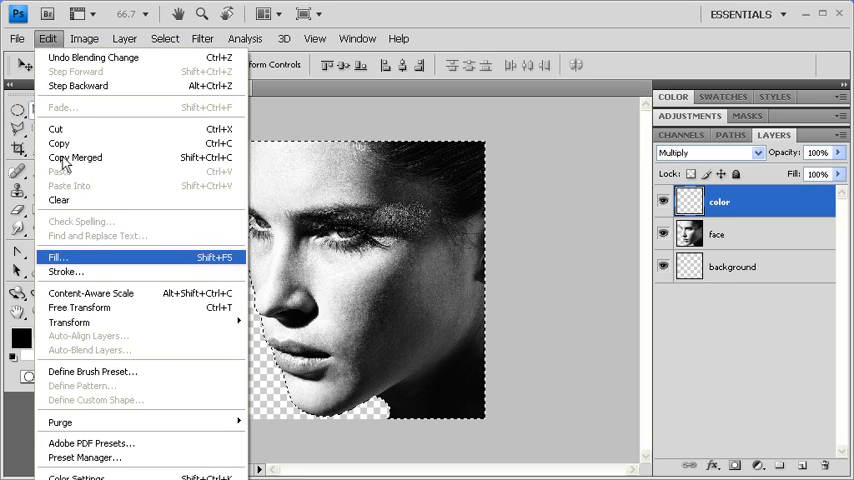
{"action": "left_click", "coordinate": [51, 257]}
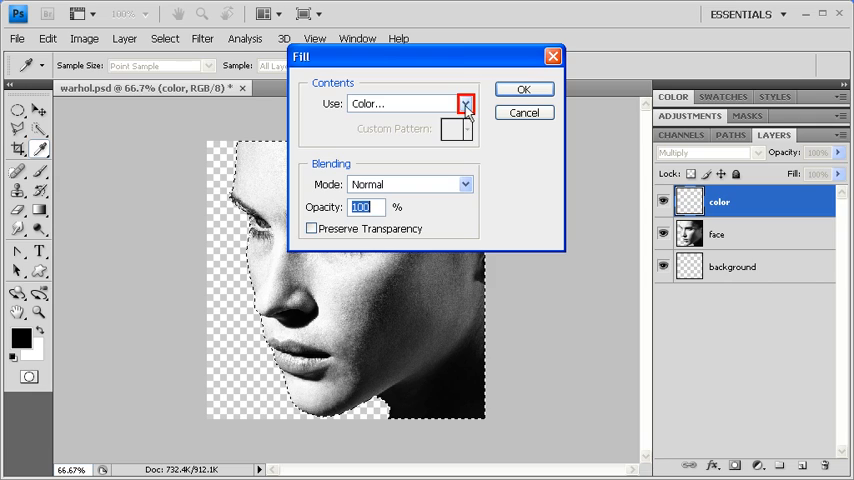
{"action": "left_click", "coordinate": [463, 104]}
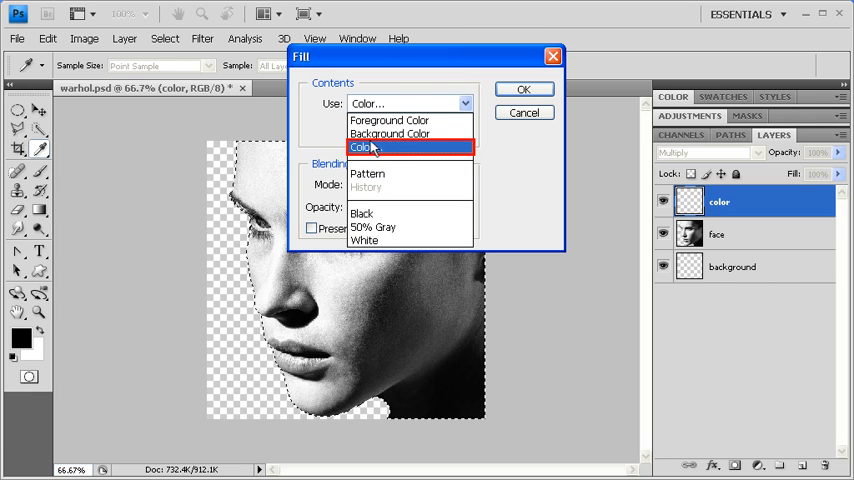
{"action": "left_click", "coordinate": [365, 147]}
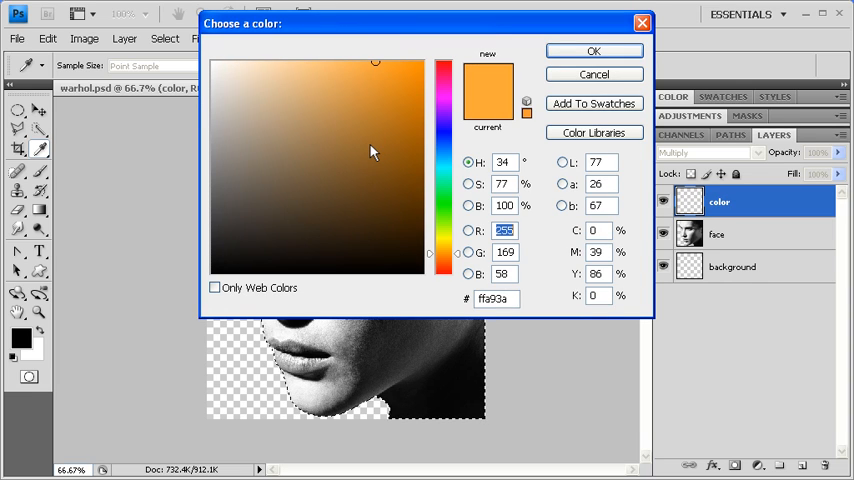
{"action": "left_click", "coordinate": [351, 58]}
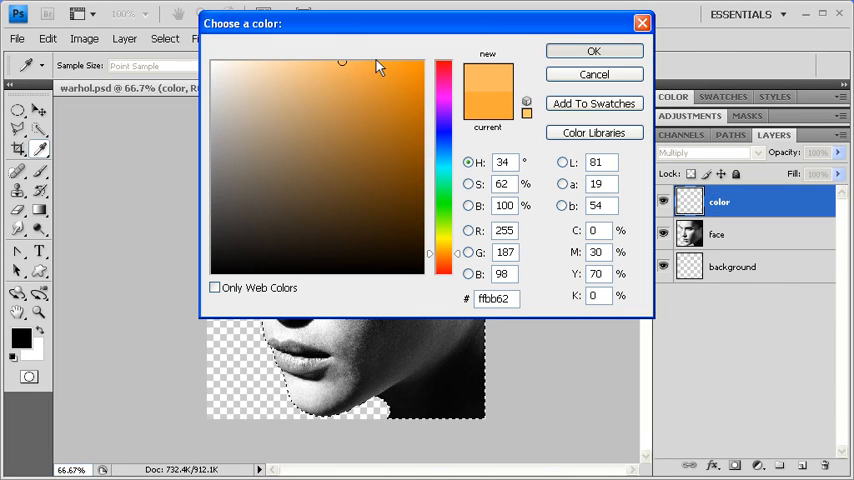
{"action": "mouse_move", "coordinate": [594, 51]}
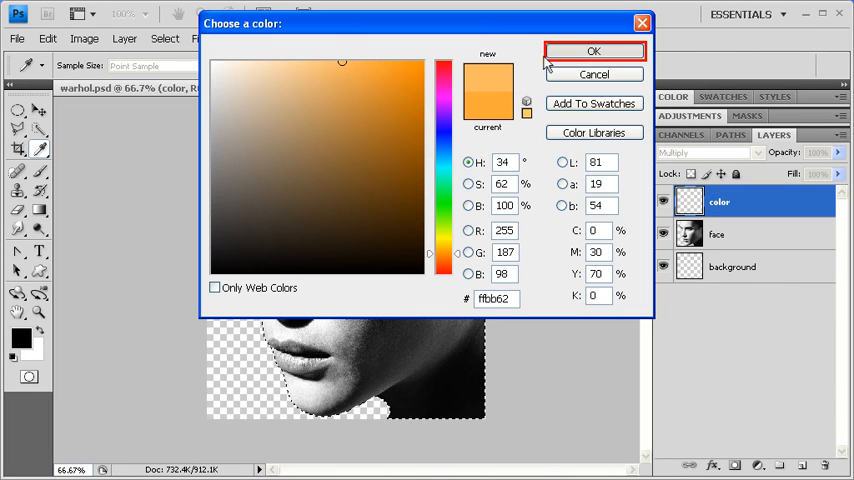
{"action": "left_click", "coordinate": [593, 50]}
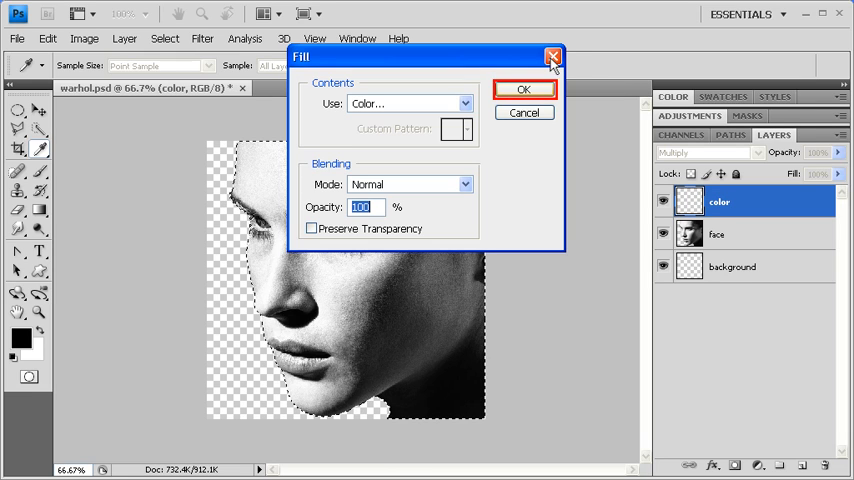
{"action": "left_click", "coordinate": [525, 88]}
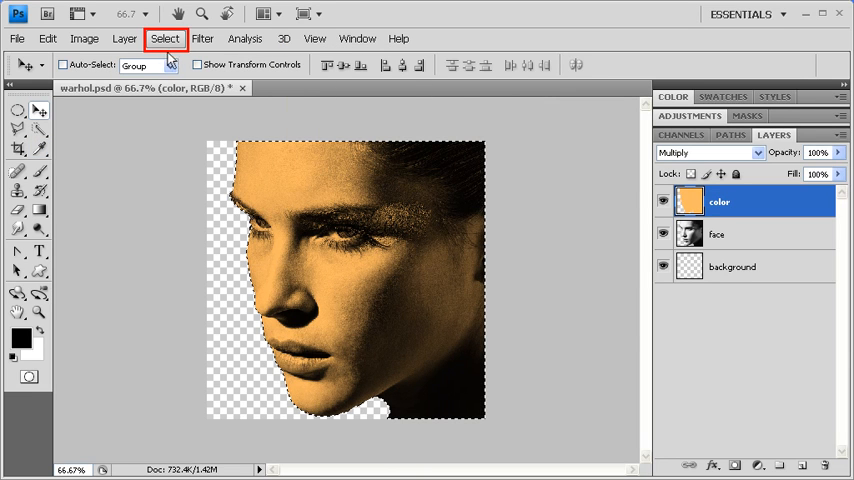
Step: Deselect the face outline and make the color layer the active layer
{"action": "left_click", "coordinate": [165, 38]}
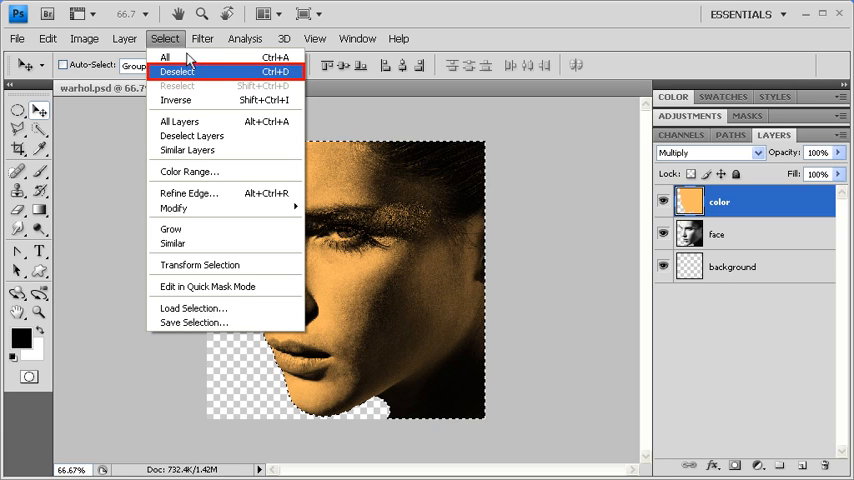
{"action": "left_click", "coordinate": [189, 72]}
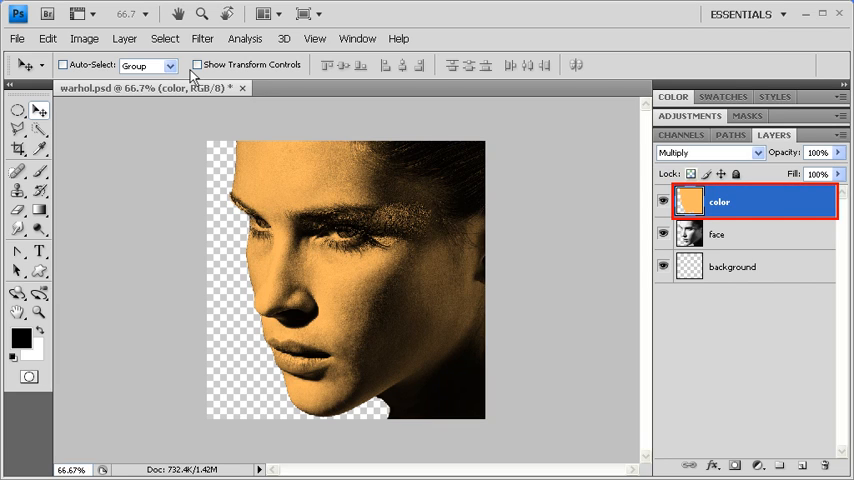
{"action": "left_click", "coordinate": [692, 173]}
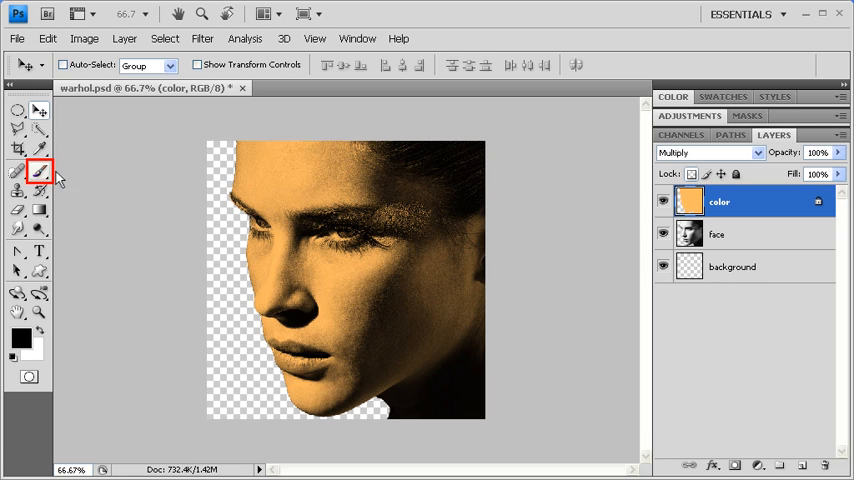
Step: Set the Brush Tool to Normal mode, smaller size, with bright red foreground
{"action": "left_click", "coordinate": [18, 172]}
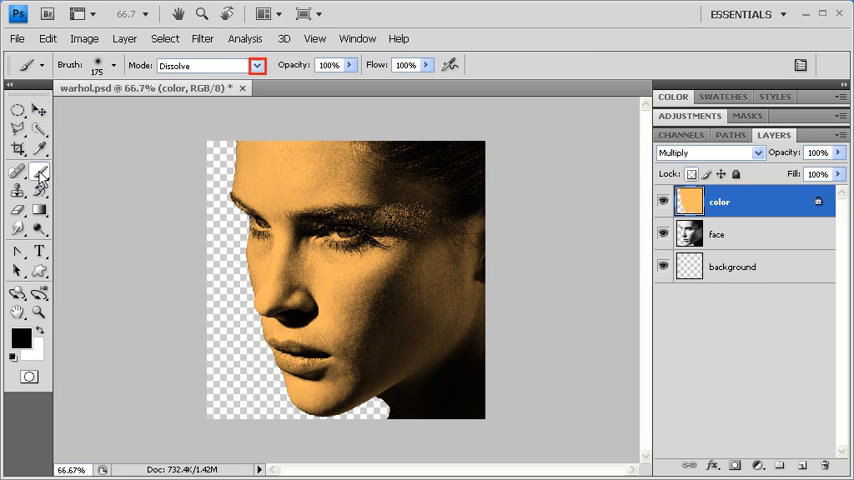
{"action": "left_click", "coordinate": [258, 66]}
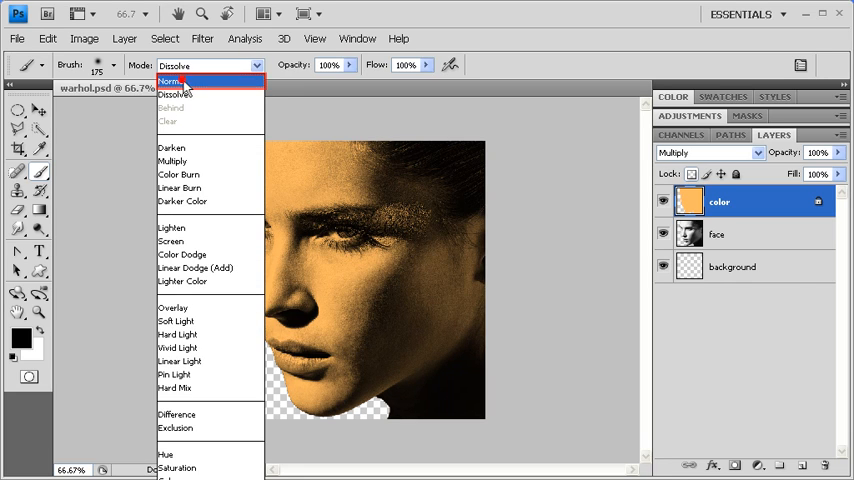
{"action": "left_click", "coordinate": [185, 82]}
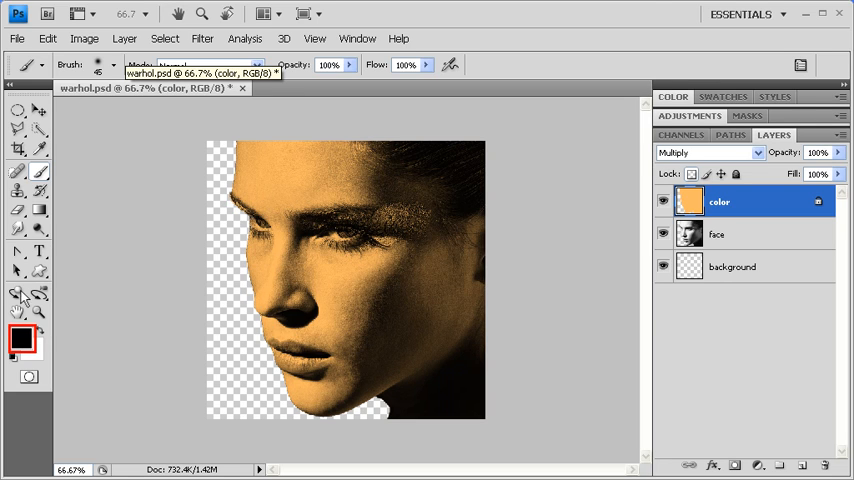
{"action": "left_click", "coordinate": [21, 339]}
{"action": "type", "text": "255"}
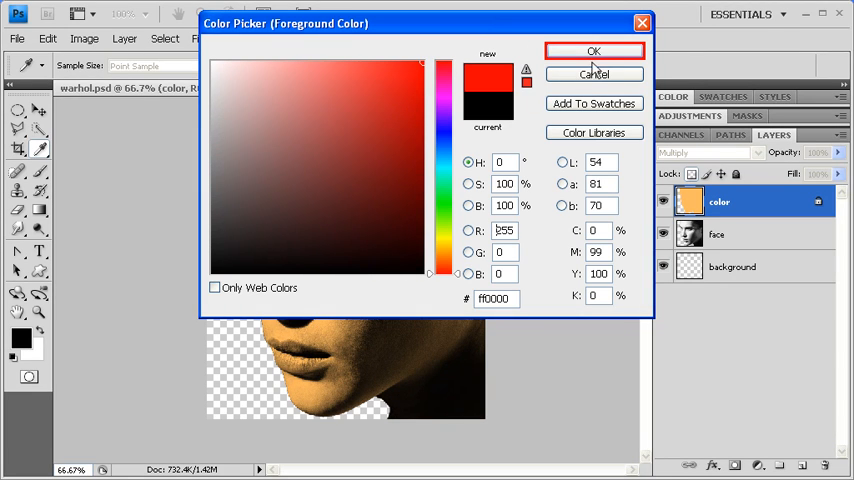
{"action": "left_click", "coordinate": [592, 50]}
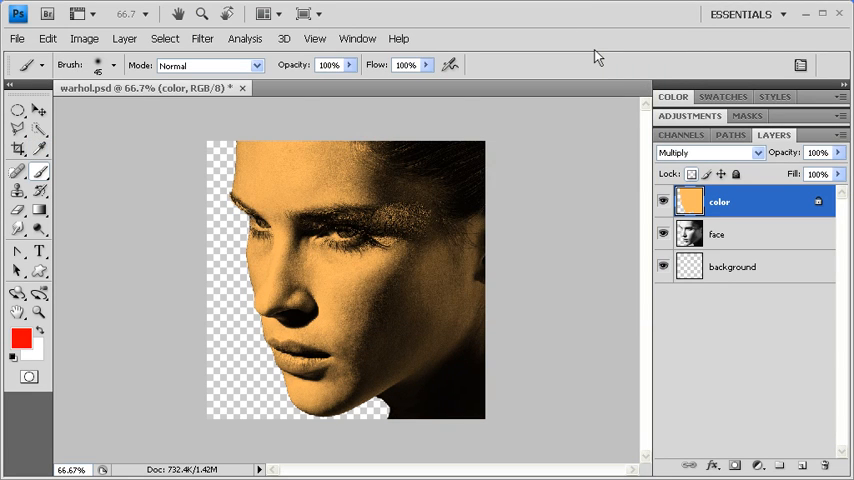
{"action": "left_click", "coordinate": [38, 312]}
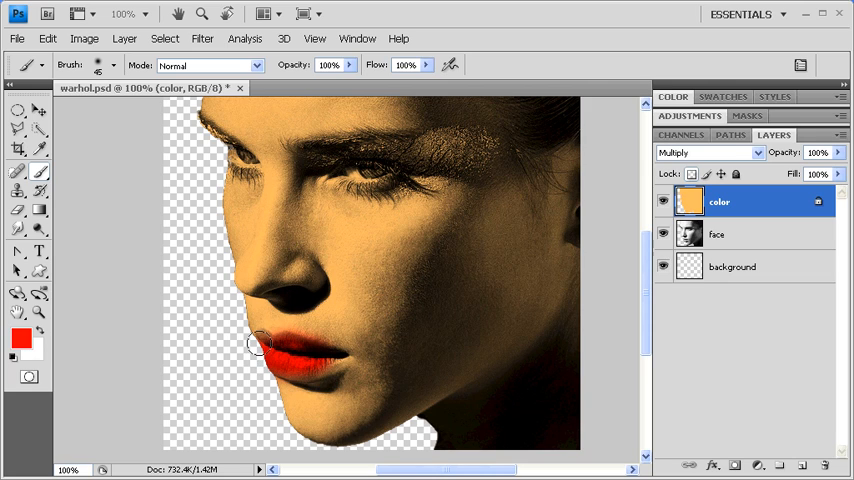
Step: Paint bright red lipstick over both lips on the color layer
{"action": "left_click_drag", "start_coordinate": [258, 343], "coordinate": [315, 353]}
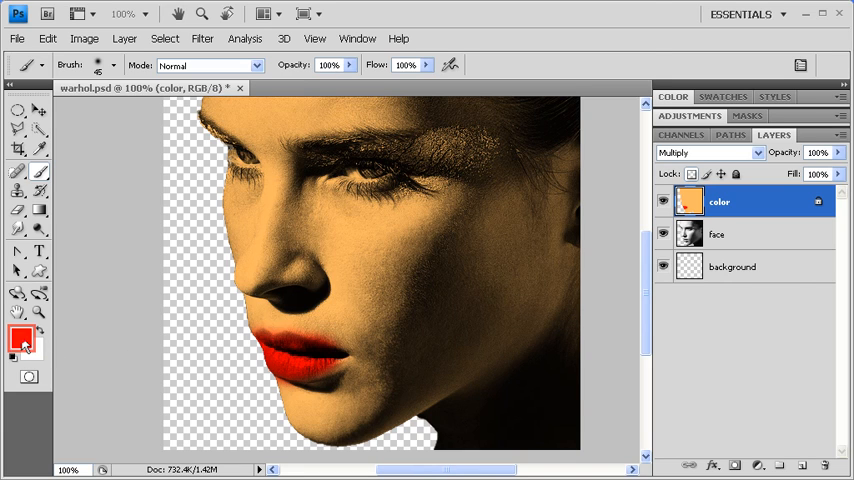
Step: Switch to magenta and paint it over the brow area above the eye
{"action": "left_click", "coordinate": [17, 335]}
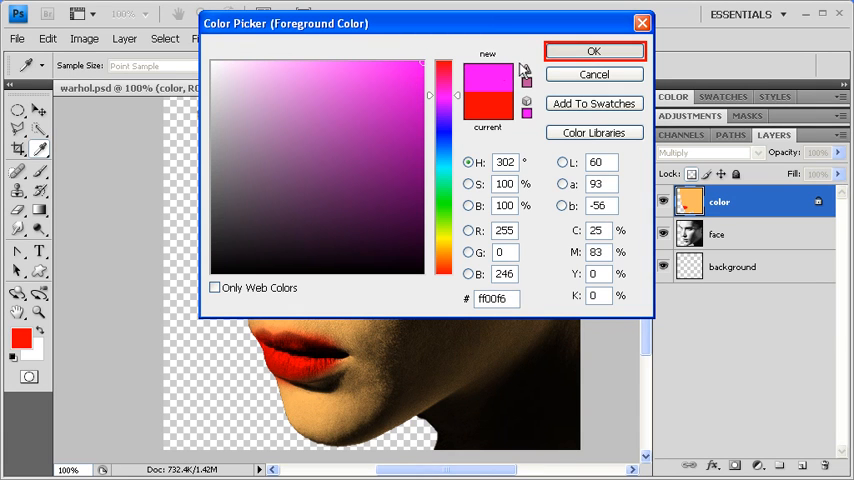
{"action": "left_click", "coordinate": [589, 50]}
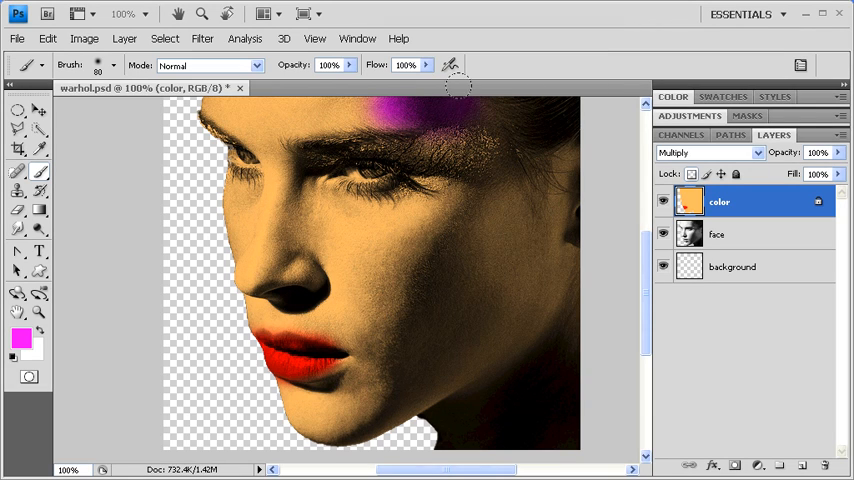
{"action": "left_click_drag", "start_coordinate": [460, 85], "coordinate": [585, 115]}
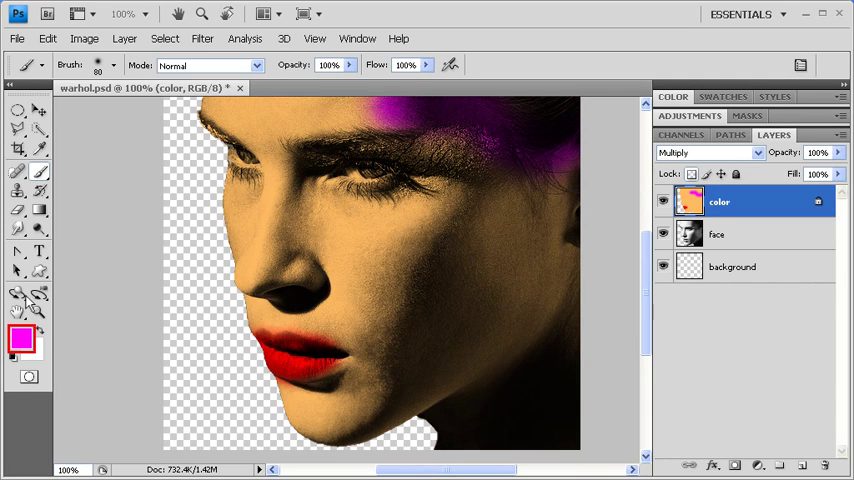
Step: Choose bright yellow as the painting colour for the eyelid shadow
{"action": "left_click", "coordinate": [22, 340]}
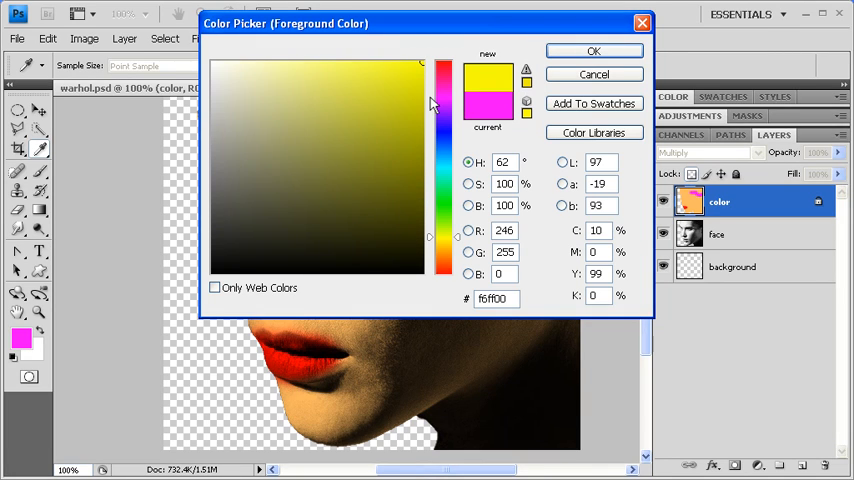
{"action": "left_click", "coordinate": [358, 65]}
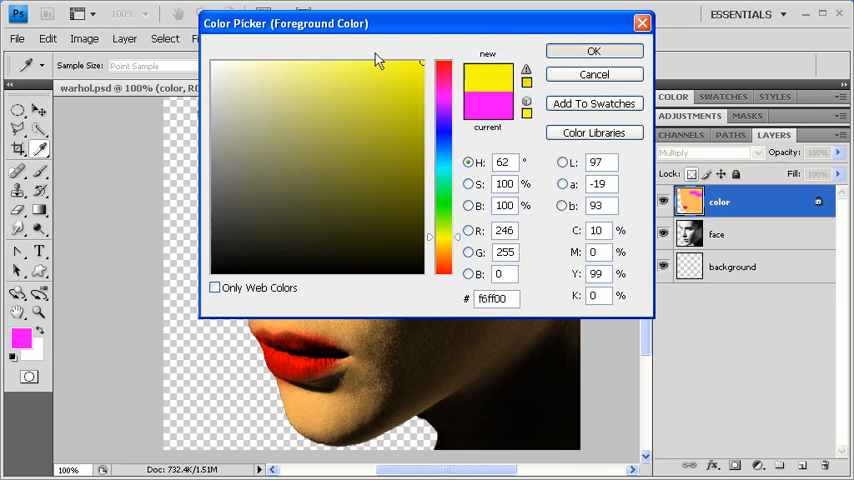
{"action": "mouse_move", "coordinate": [592, 51]}
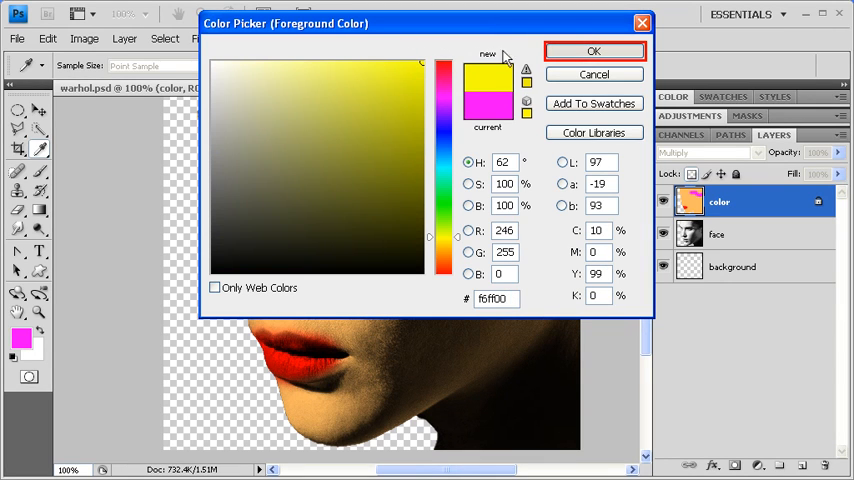
{"action": "left_click", "coordinate": [594, 52]}
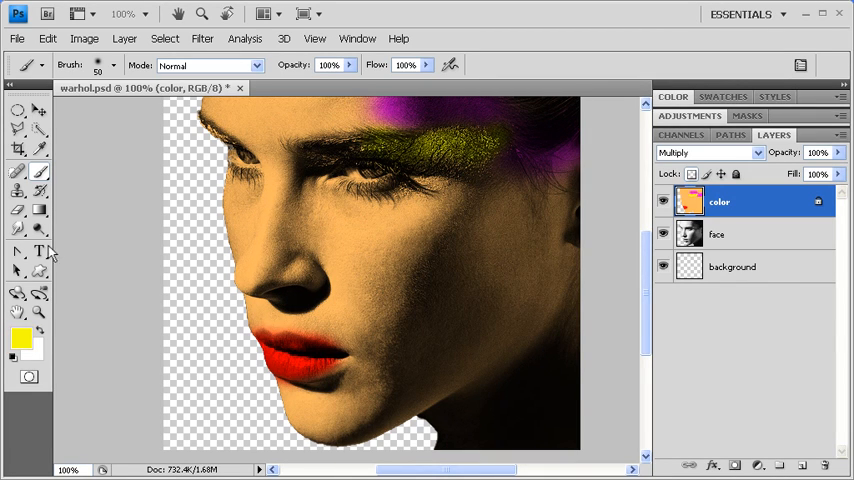
Step: Switch to blue and paint a thin band along the lower eyelid
{"action": "left_click", "coordinate": [22, 354]}
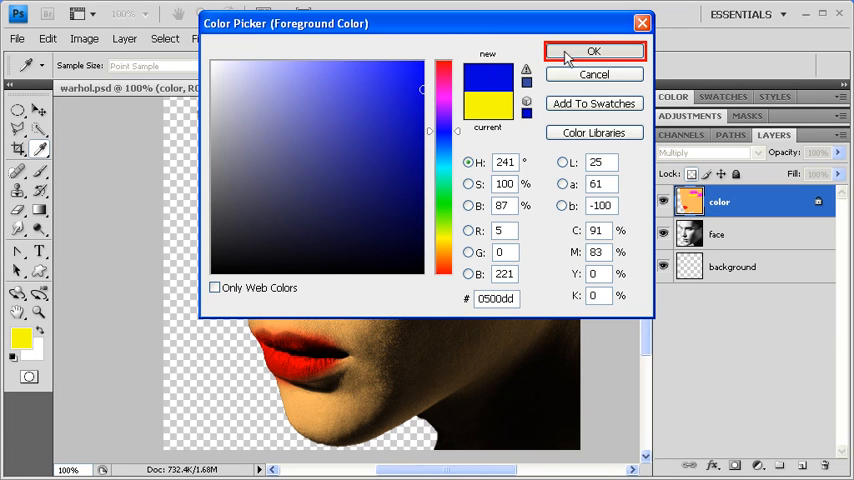
{"action": "left_click", "coordinate": [593, 49]}
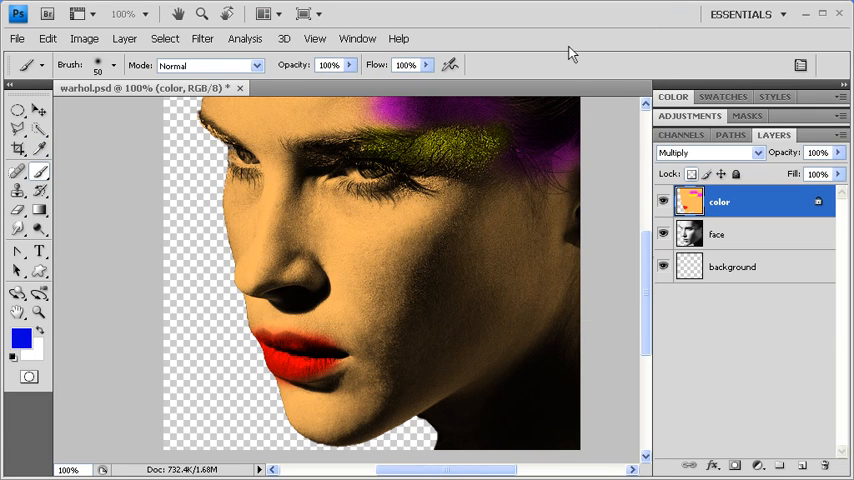
{"action": "left_click", "coordinate": [402, 181]}
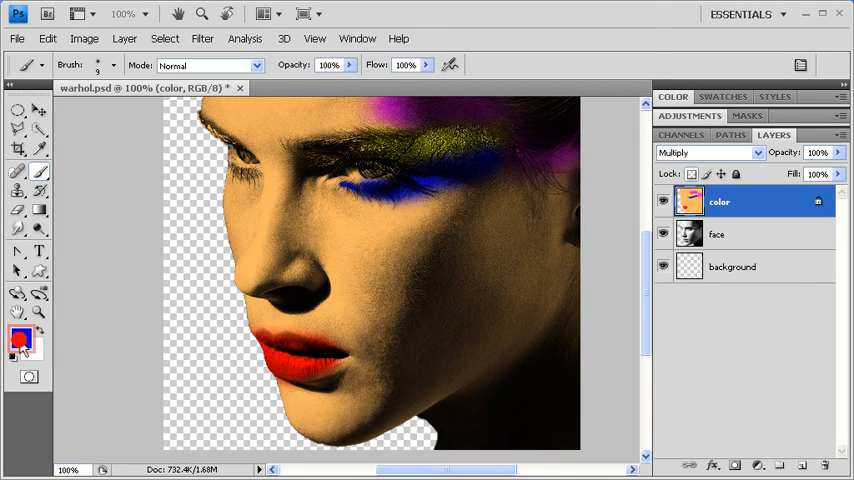
Step: Set the foreground colour to orange #ff7836
{"action": "left_click", "coordinate": [18, 338]}
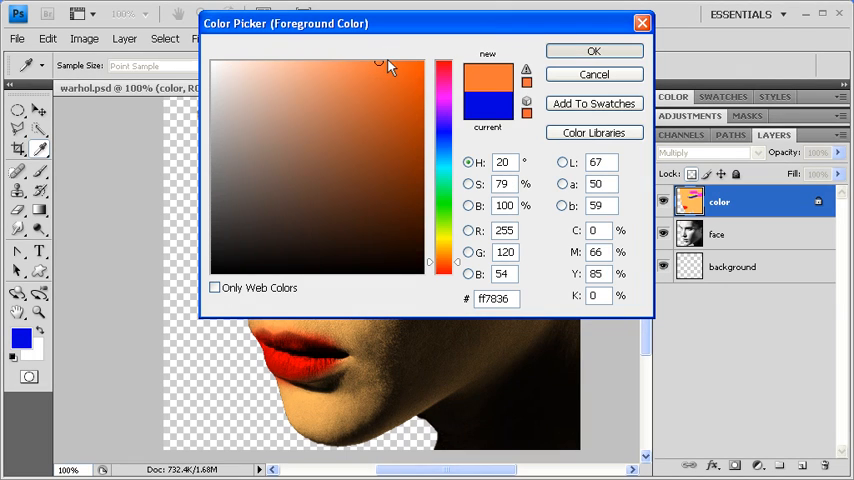
{"action": "left_click", "coordinate": [591, 51]}
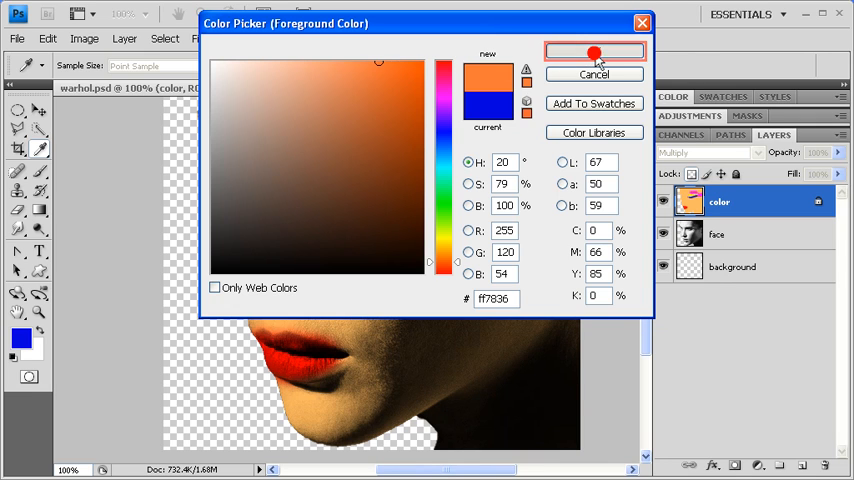
{"action": "left_click", "coordinate": [592, 53]}
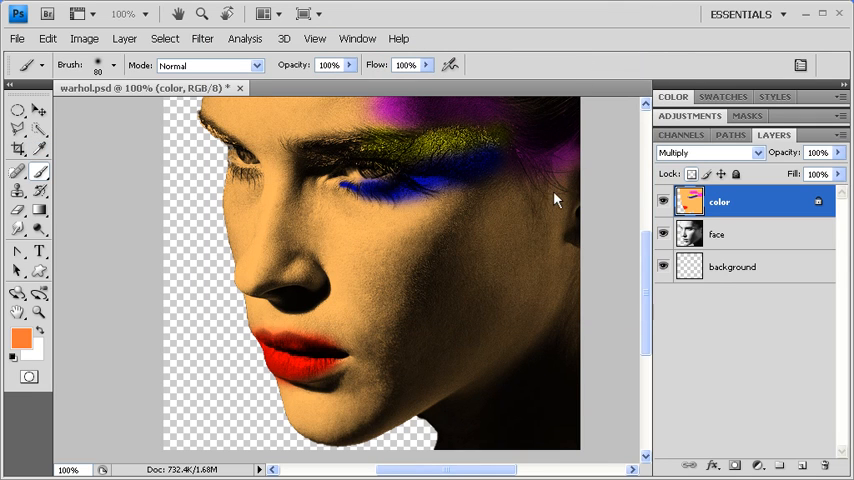